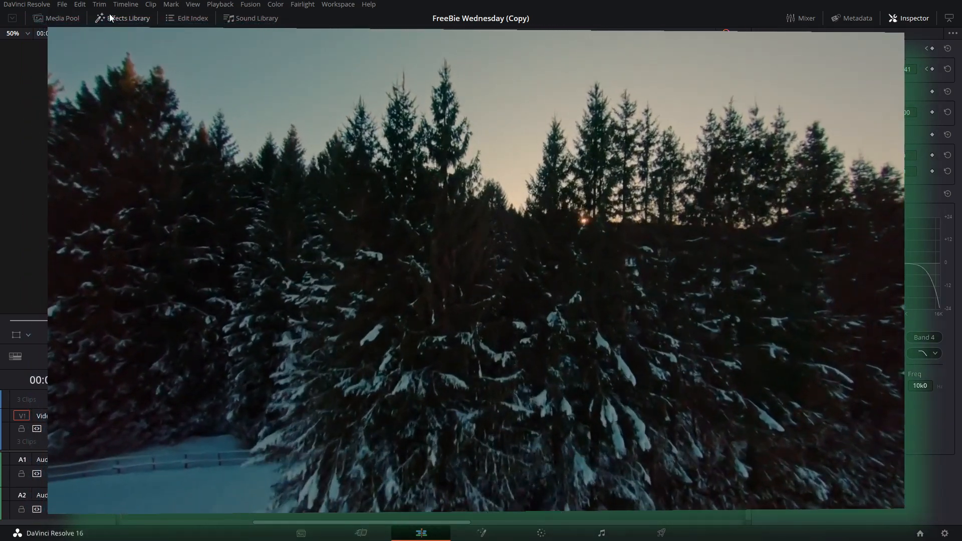
Open the Effects Library toolbox on the Edit page.
{"action": "left_click", "coordinate": [123, 18]}
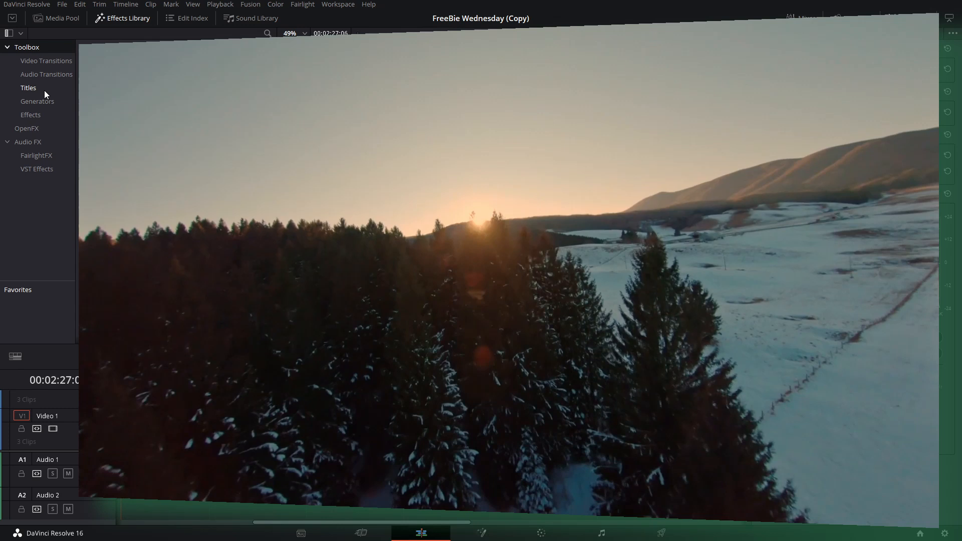
Place the FreebieWednesday7 title from Titles onto V1 and park the playhead on it.
{"action": "left_click", "coordinate": [28, 88]}
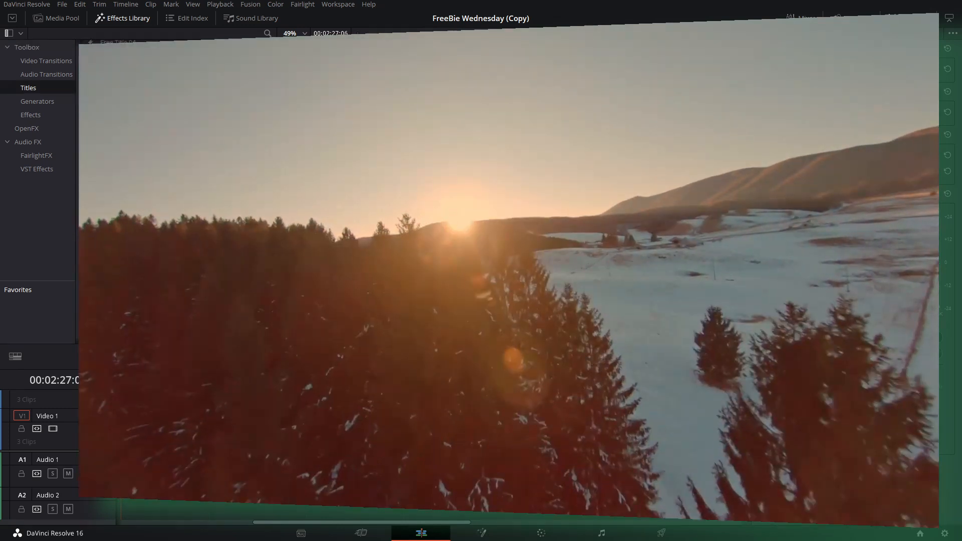
{"action": "left_click", "coordinate": [914, 18]}
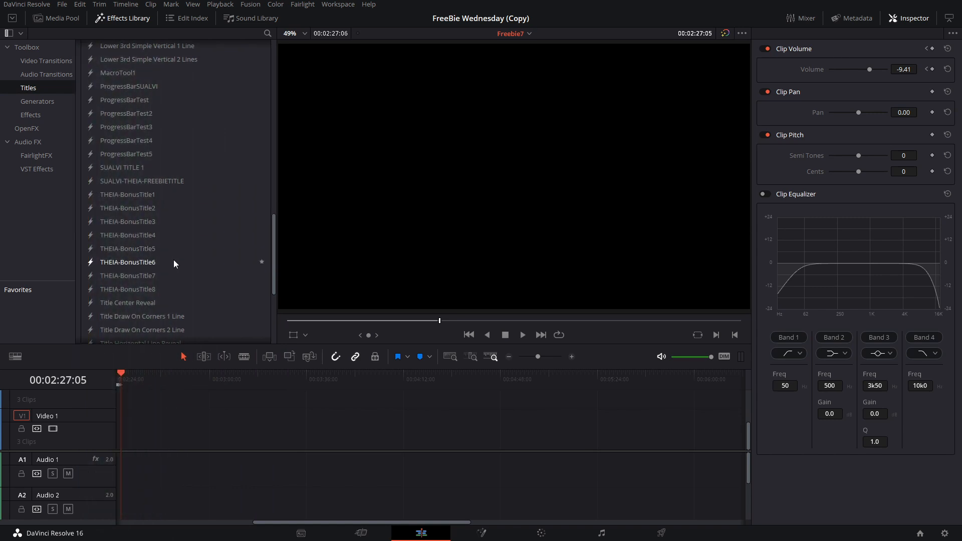
{"action": "scroll", "scroll_direction": "up", "scroll_amount": 3}
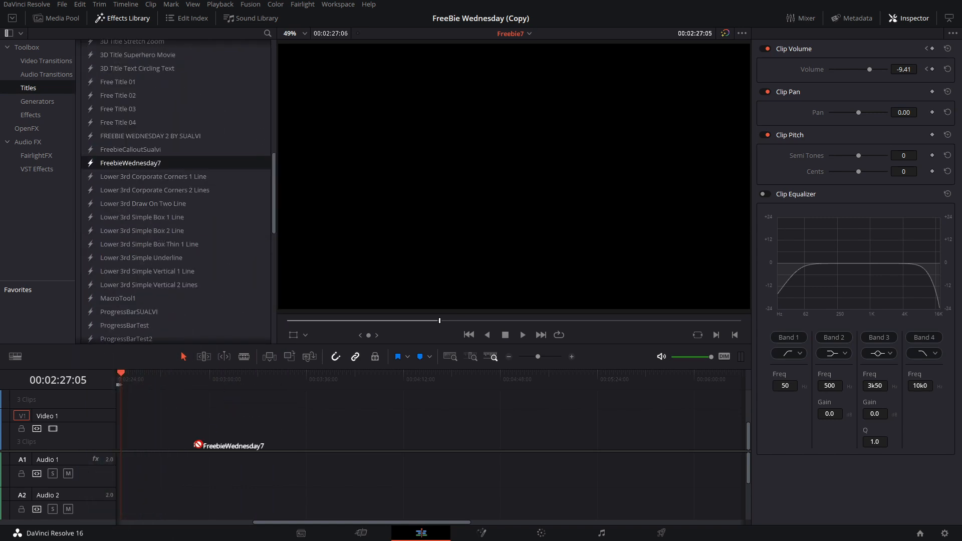
{"action": "left_click", "coordinate": [175, 372]}
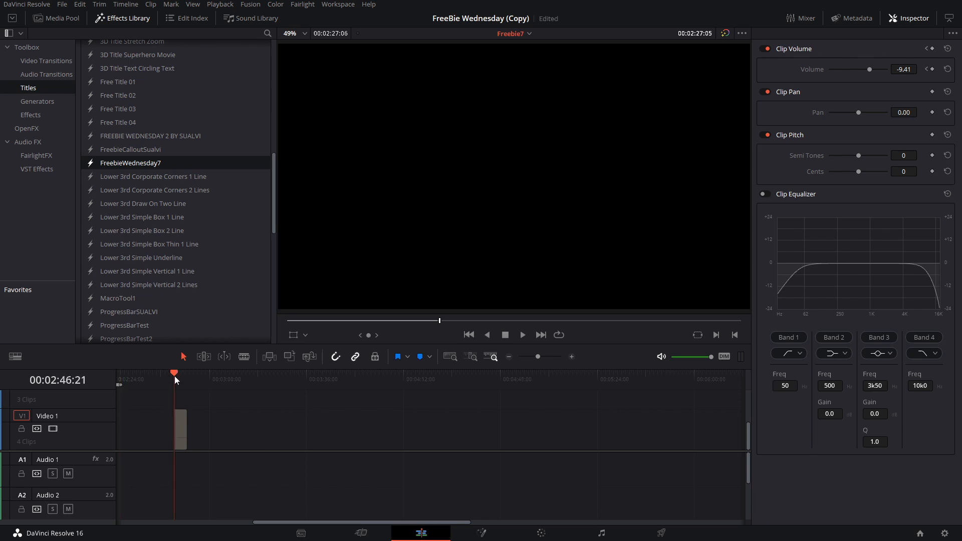
Hide the library, select the FreebieWednesday7 clip, and open the SUALVI text color picker.
{"action": "left_click", "coordinate": [122, 18]}
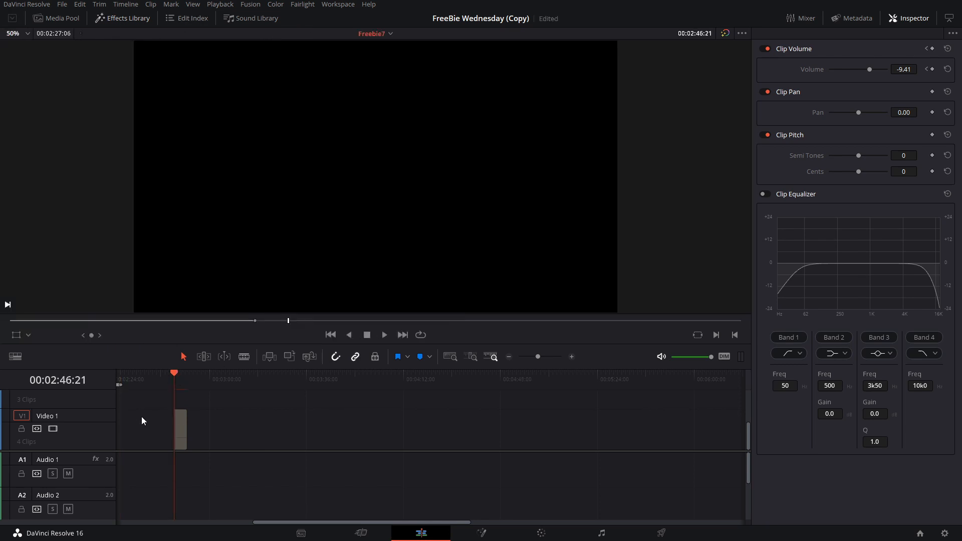
{"action": "left_click", "coordinate": [181, 429]}
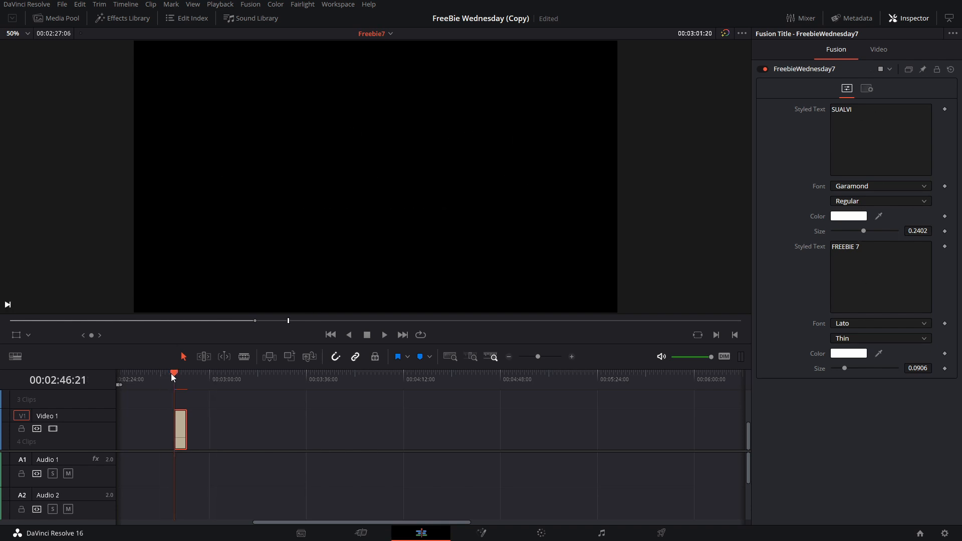
{"action": "left_click", "coordinate": [175, 374]}
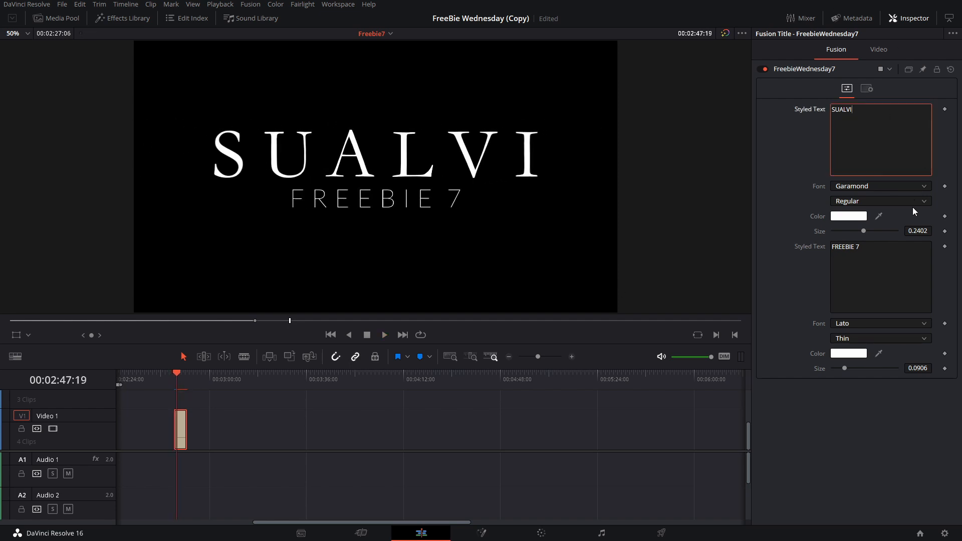
{"action": "mouse_move", "coordinate": [893, 191]}
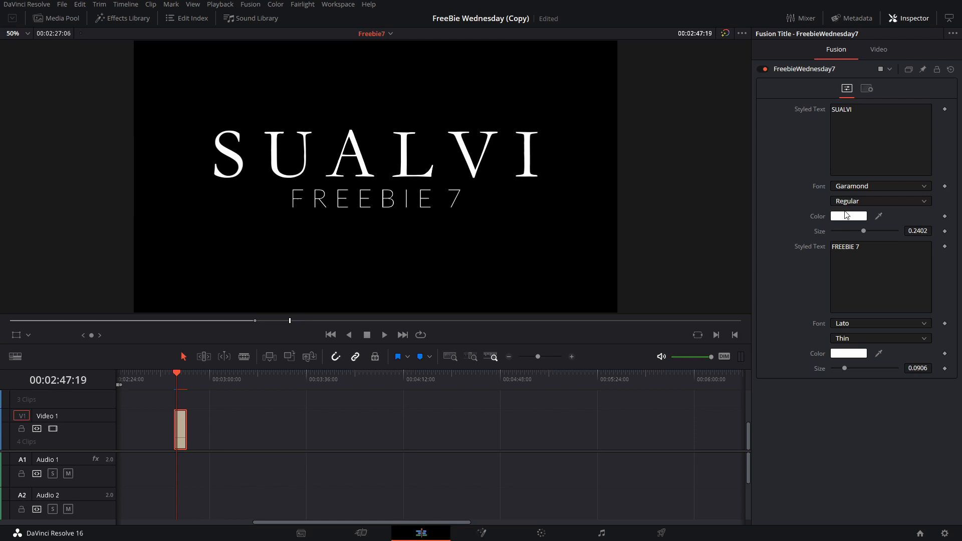
{"action": "left_click", "coordinate": [848, 216]}
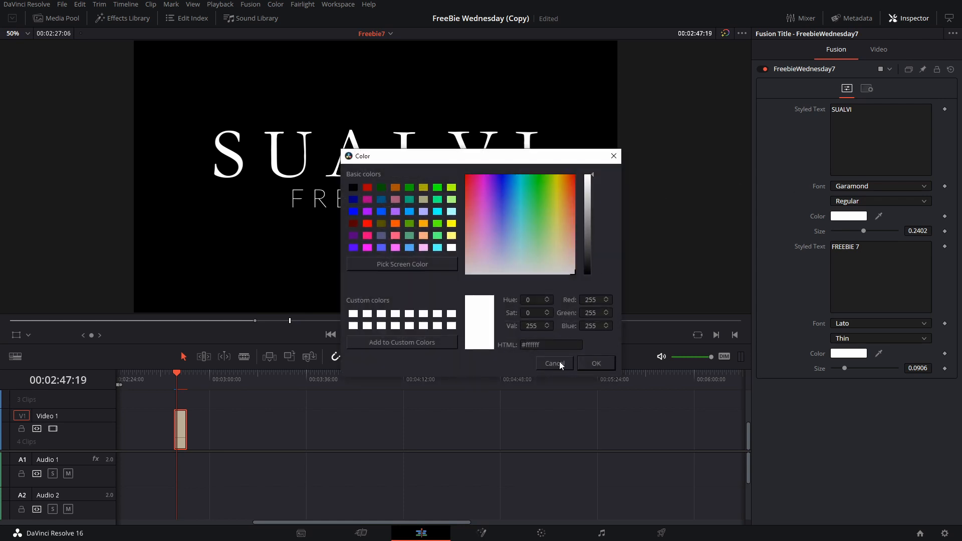